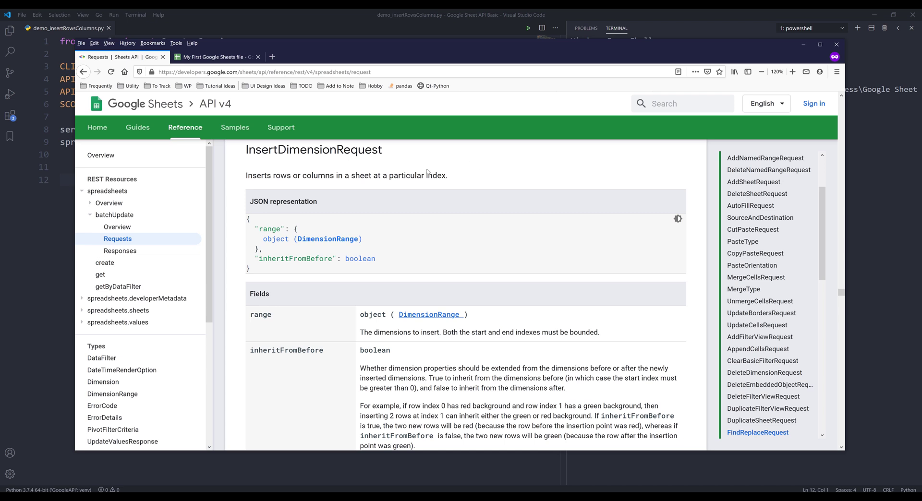
mouse_move(441, 172)
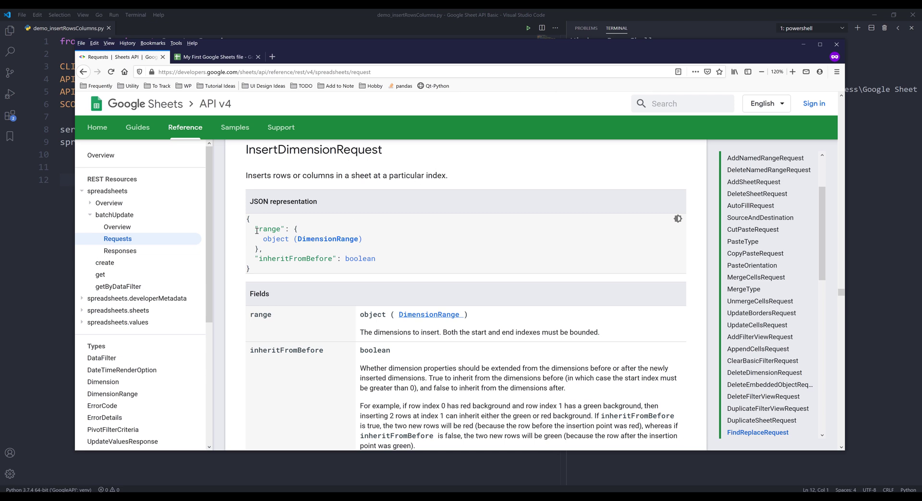
- Highlight the range and inheritFromBefore field names in the InsertDimensionRequest reference
double_click(268, 229)
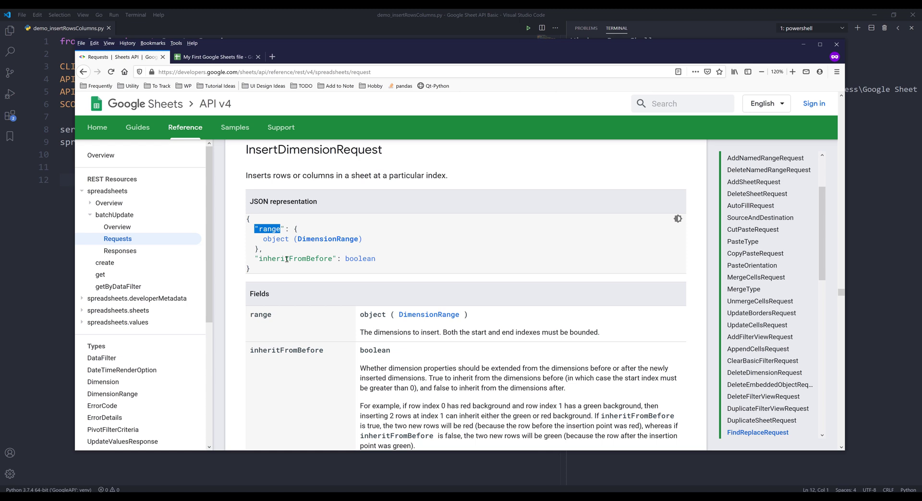
mouse_move(247, 353)
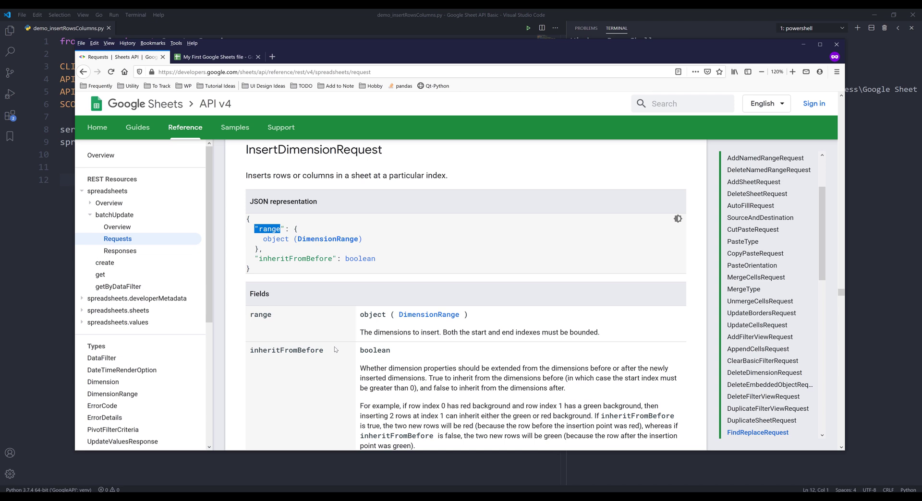
scroll(down, 3)
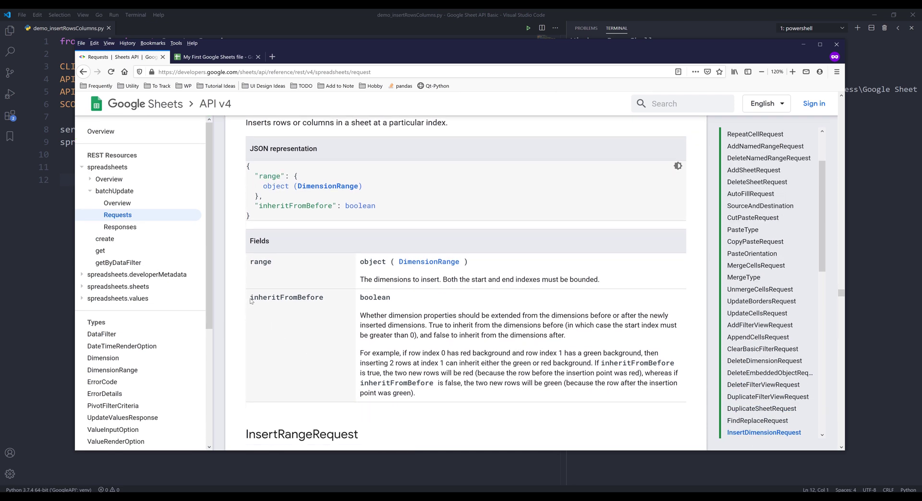
double_click(286, 298)
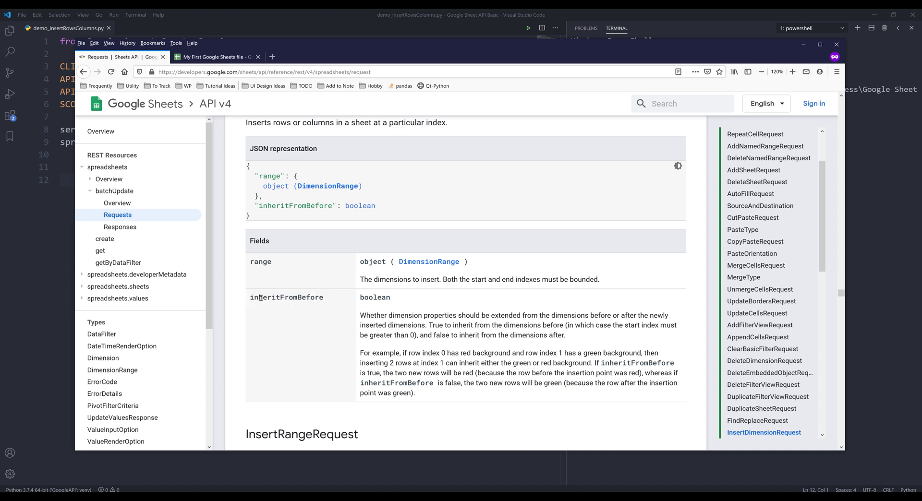
double_click(286, 296)
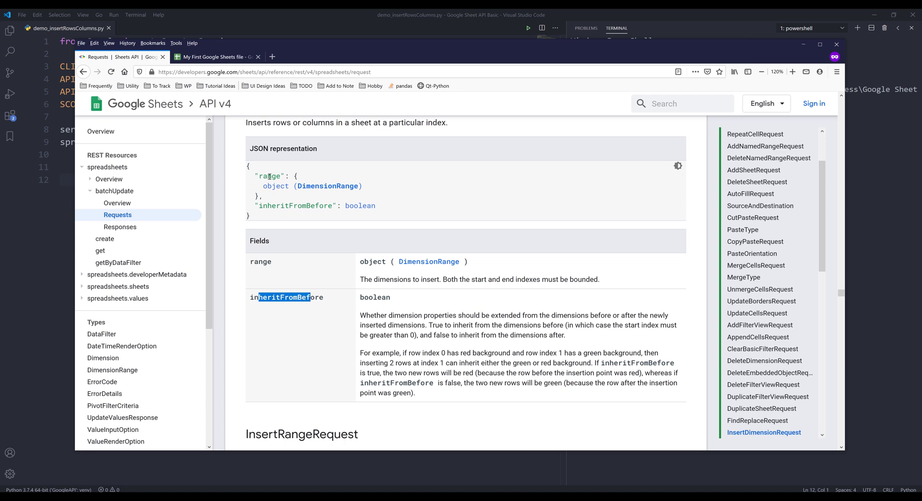
mouse_move(306, 219)
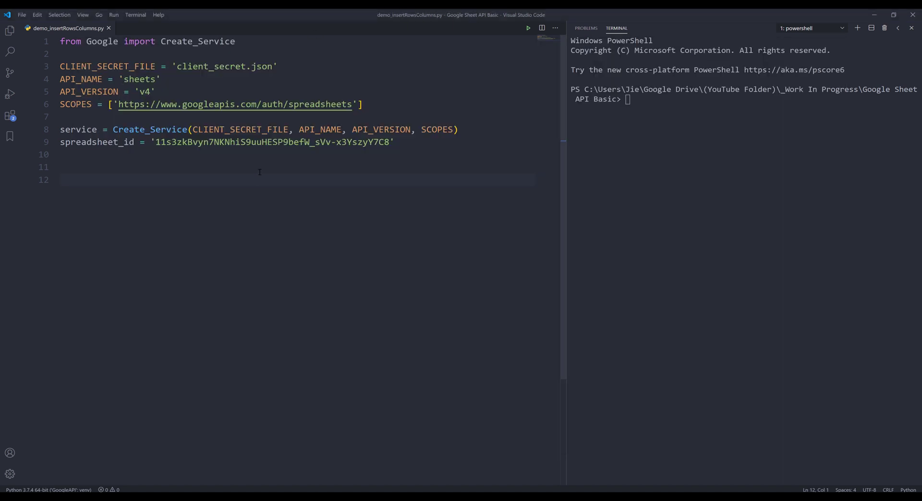
- Add an empty sheet_id = '' assignment and bring up the My First Google Sheets file
text(sheet)
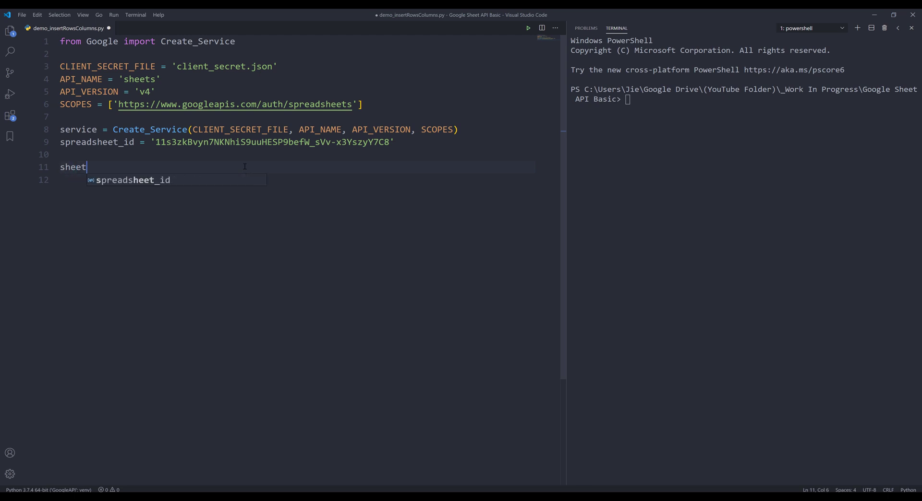
text(_id = '')
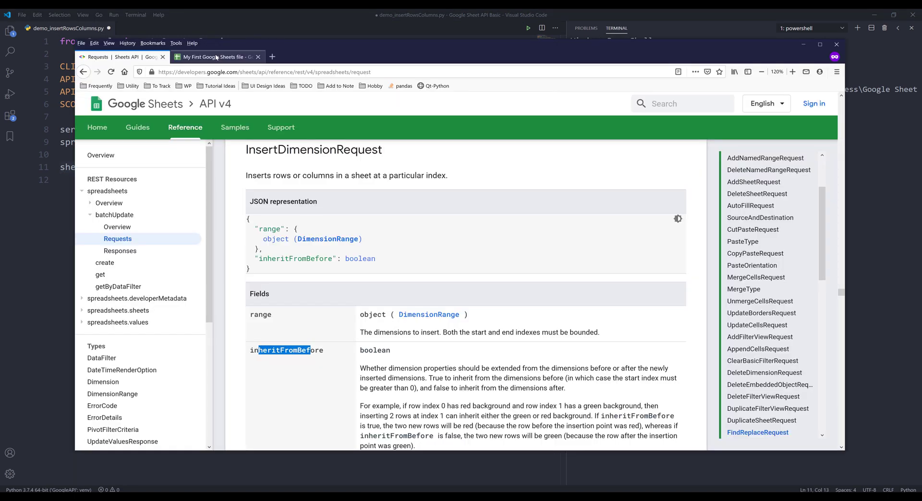
click(216, 57)
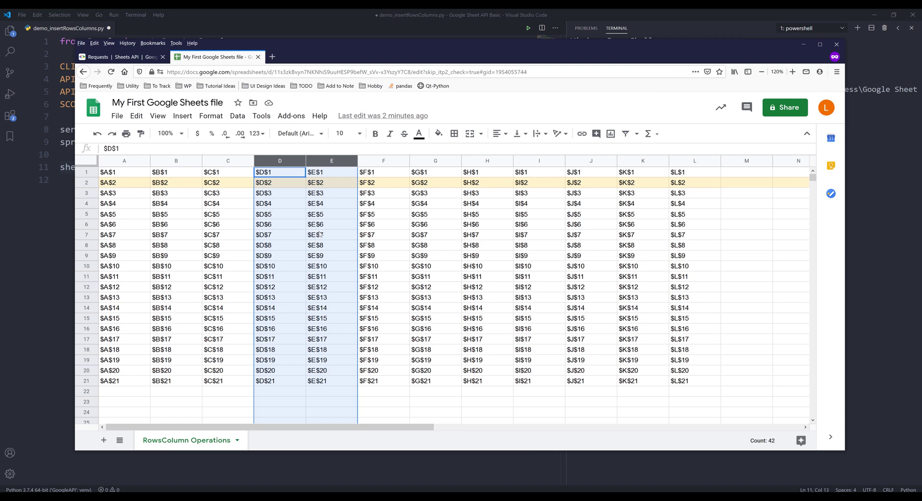
- Insert blank columns at column C and four blank rows above row 3 by hand
click(280, 234)
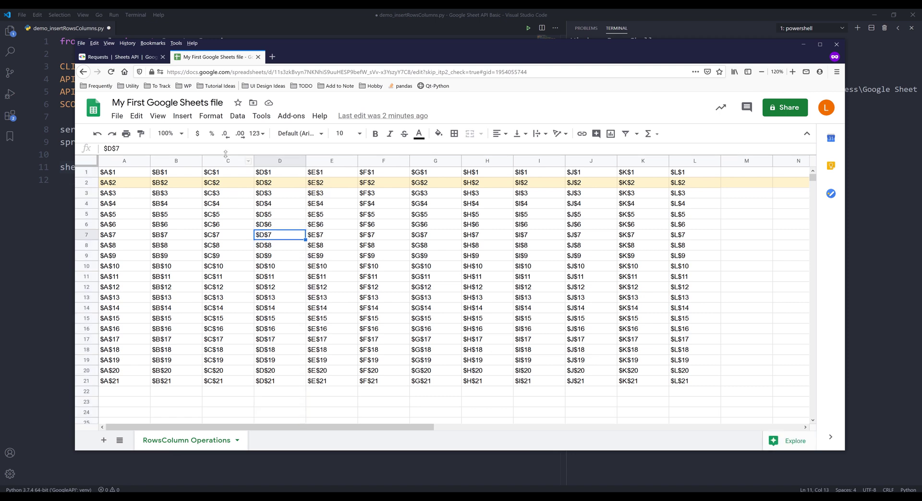
click(227, 161)
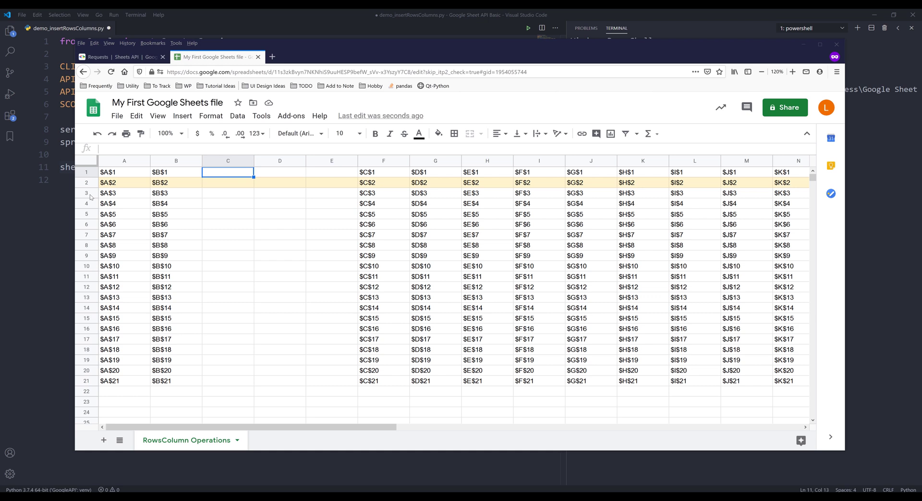
click(86, 193)
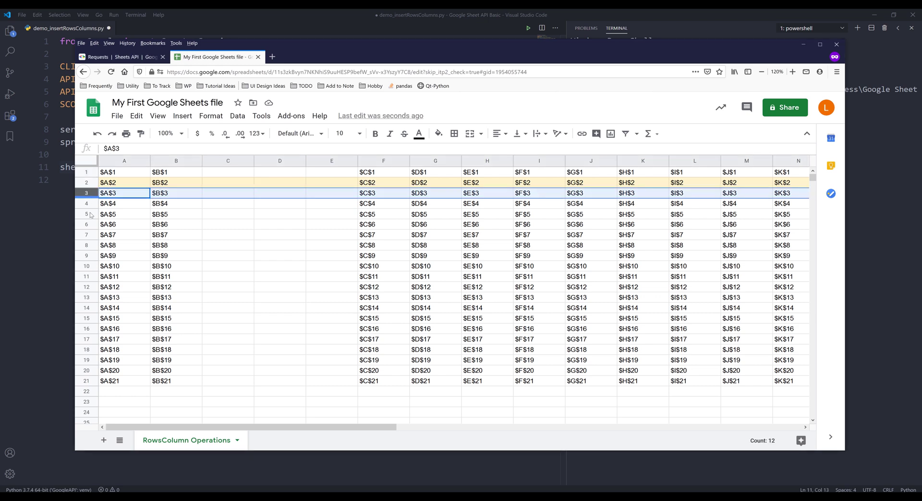
right_click(87, 223)
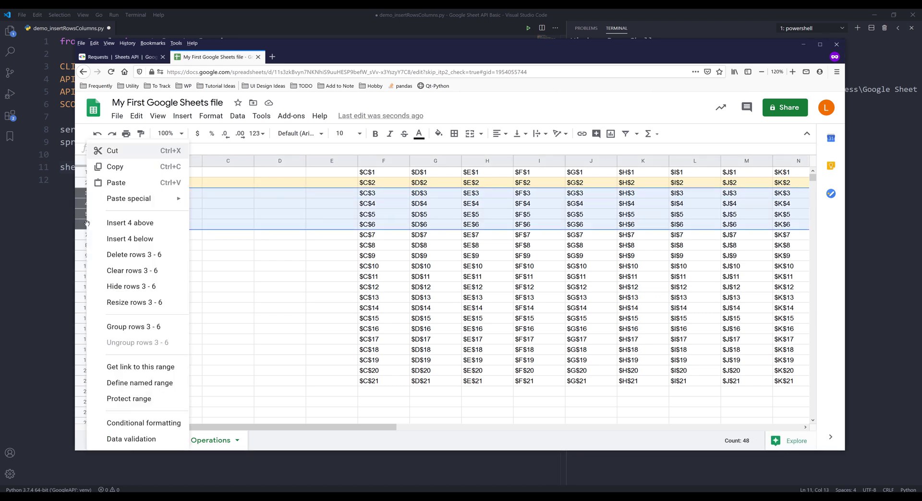
click(129, 223)
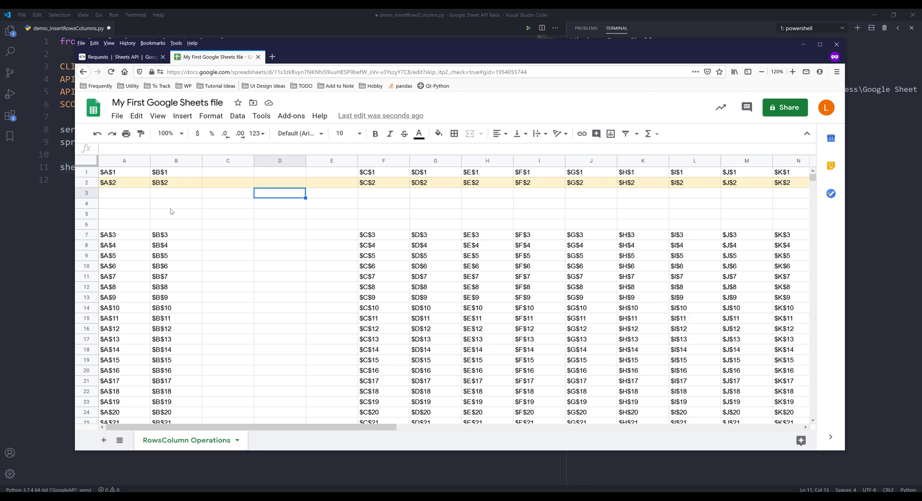
- Delete the inserted blank columns and the four blank rows again
right_click(228, 160)
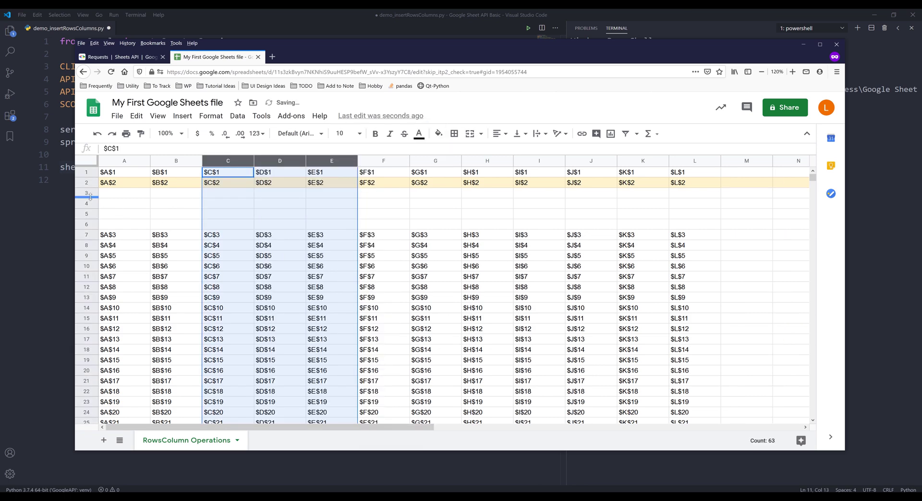
right_click(86, 213)
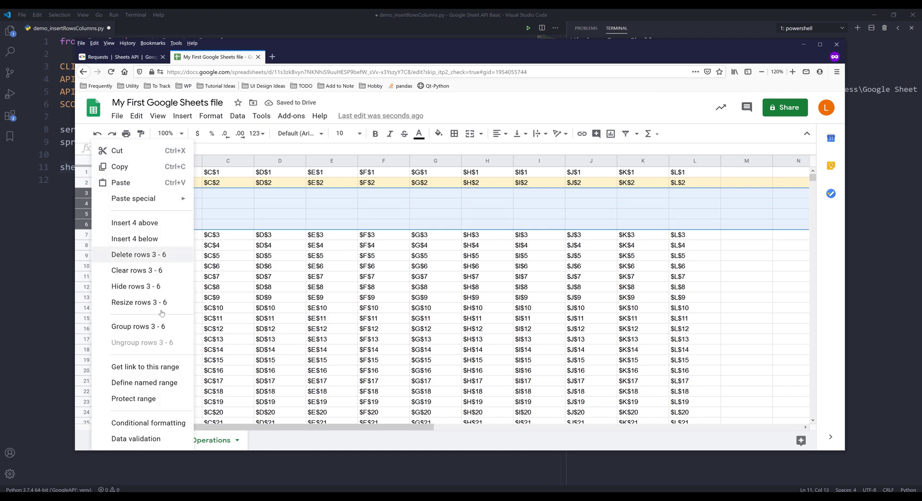
click(139, 255)
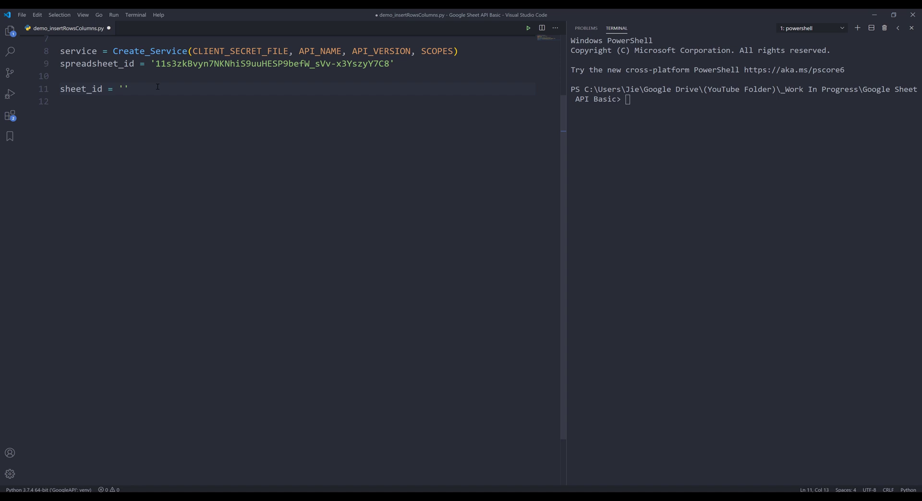
text(1954055744)
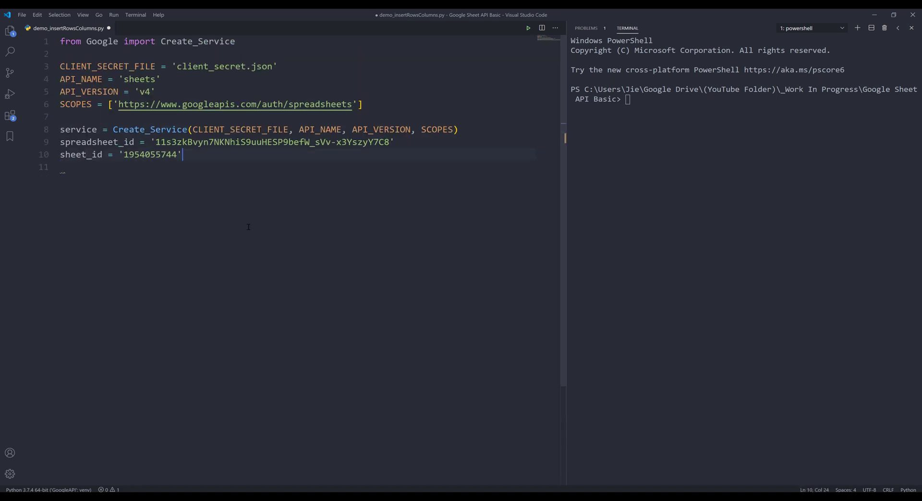
text(request)
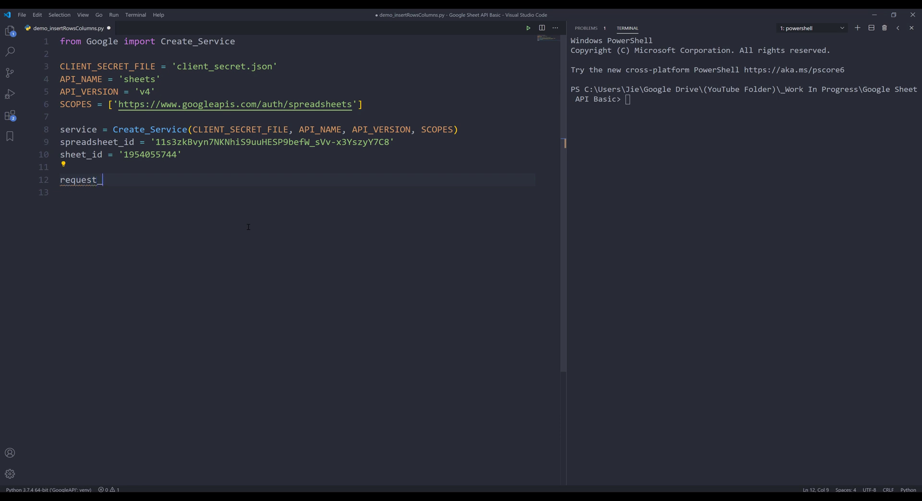
text(_body = {)
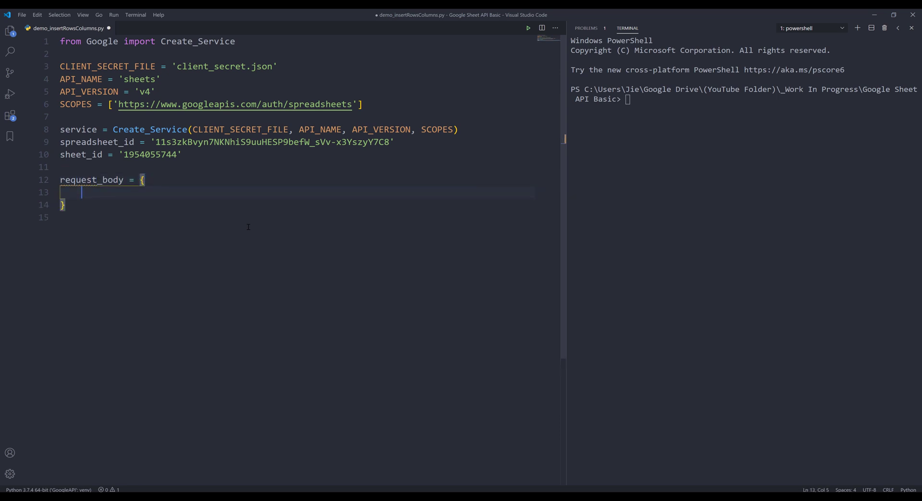
text('requests')
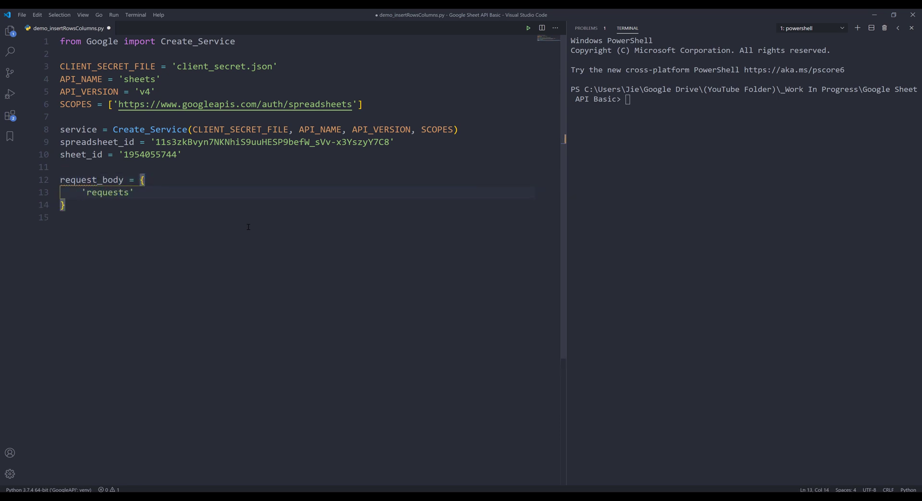
text(: {)
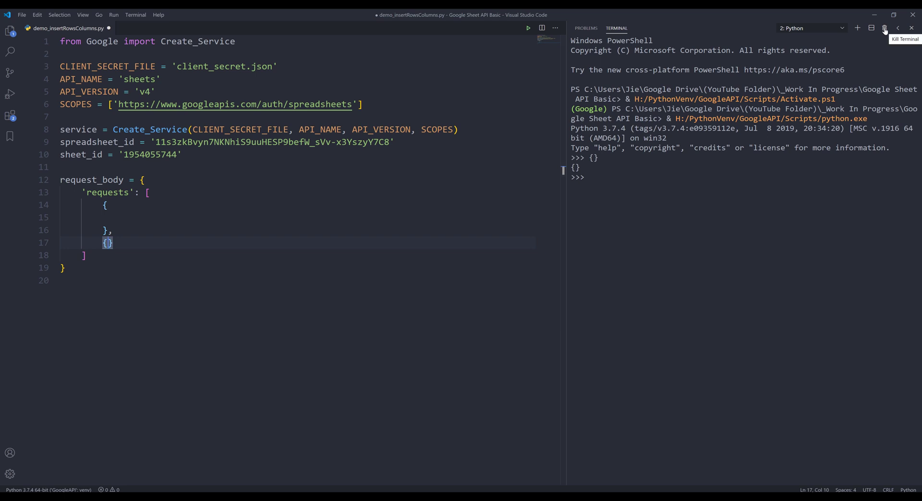
- Begin the first insertDimension request with a range holding the sheet id
click(884, 28)
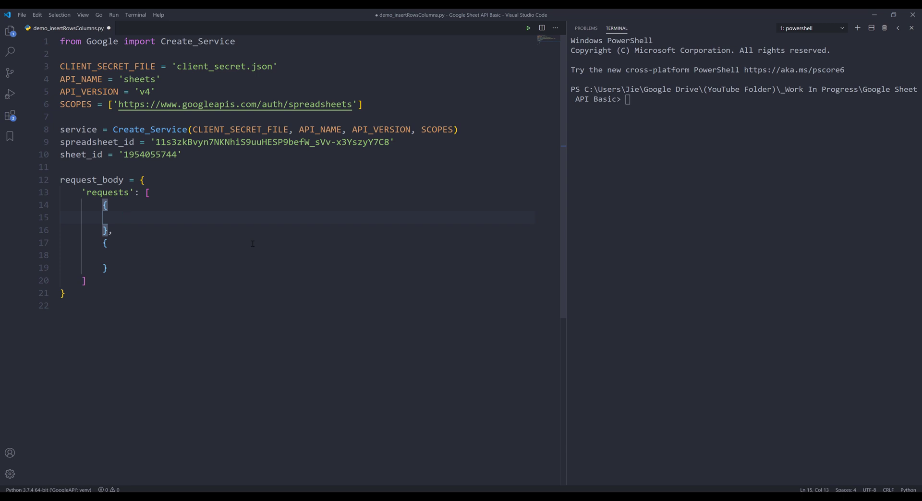
text('insert')
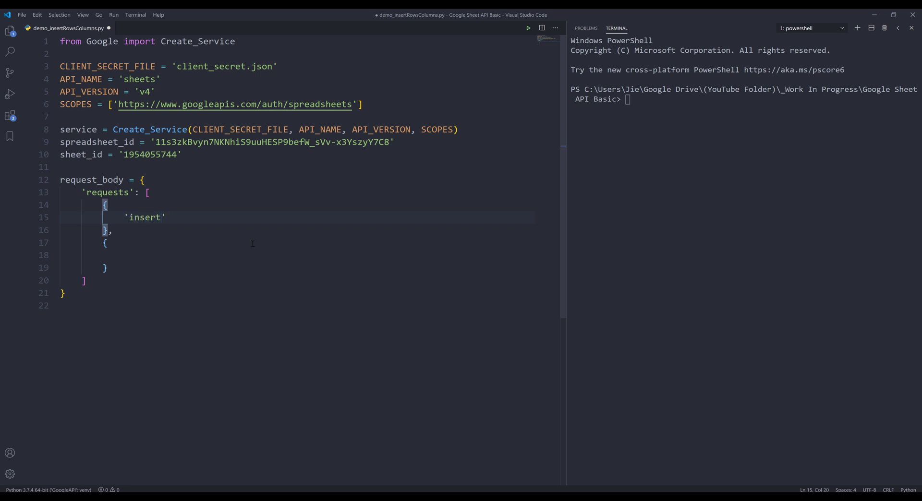
text(Dim)
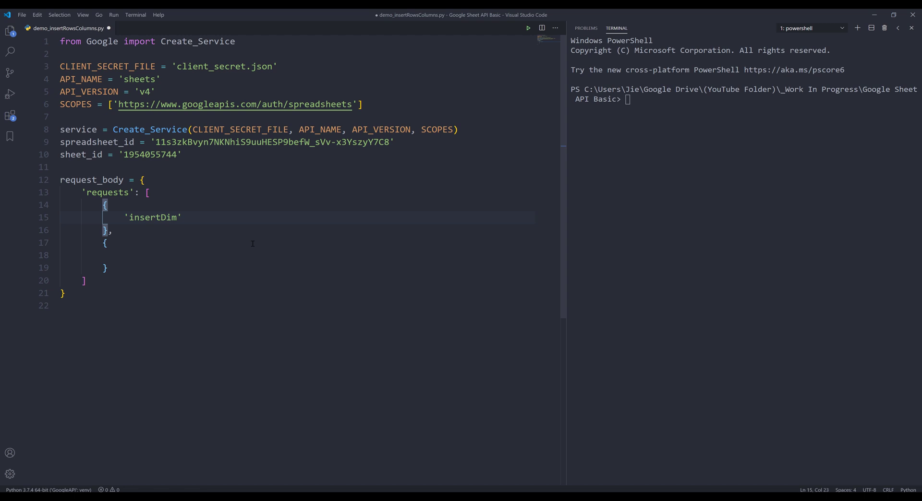
text(ension)
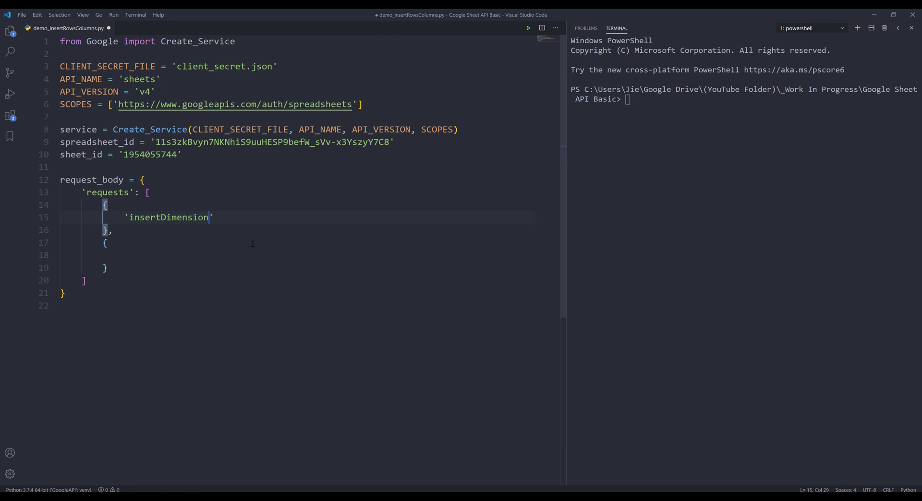
text(: {})
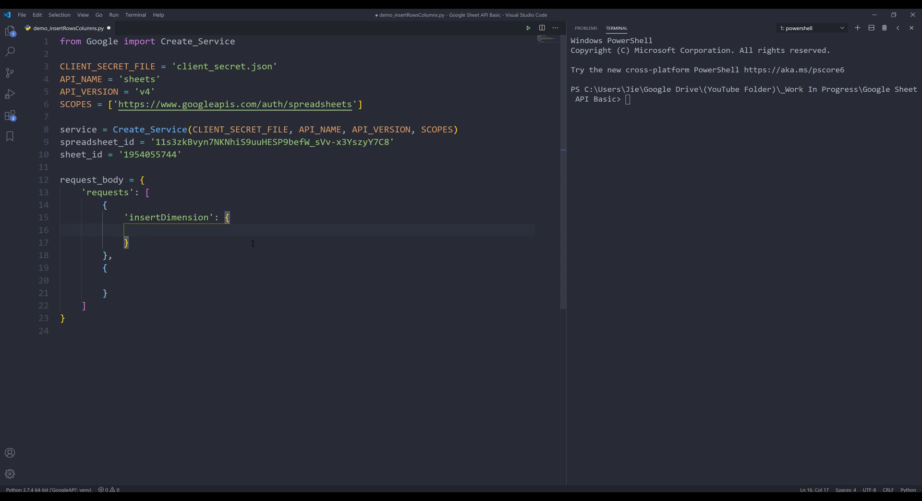
text('range')
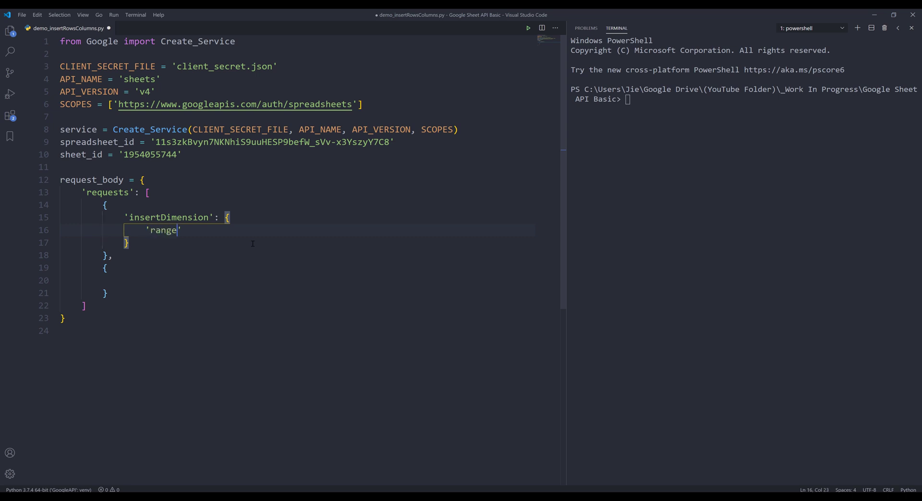
text(': {)
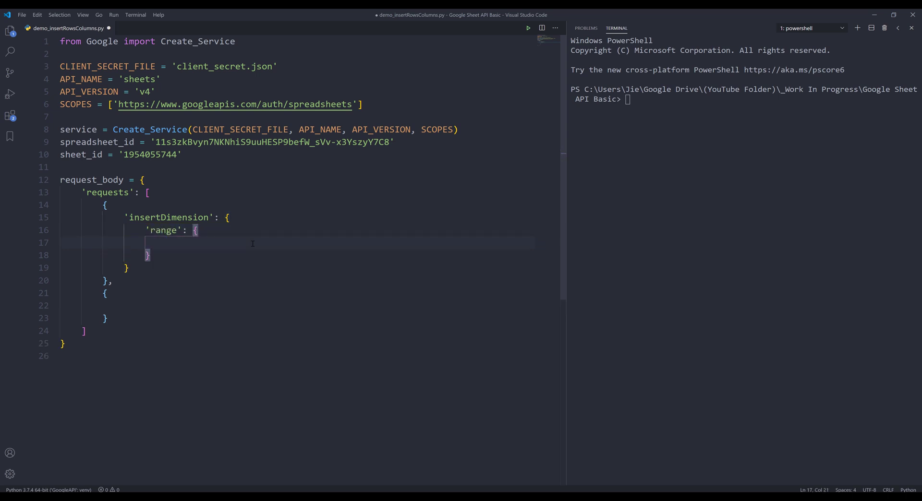
text(sheetId': sheet_id,)
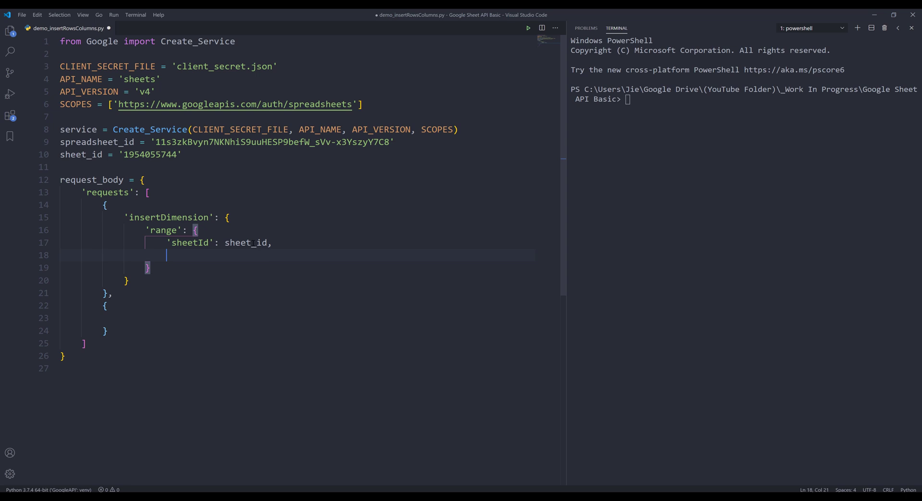
- Give the range dimension 'COLUMNS', startIndex 3 and endIndex 5
text('dimen')
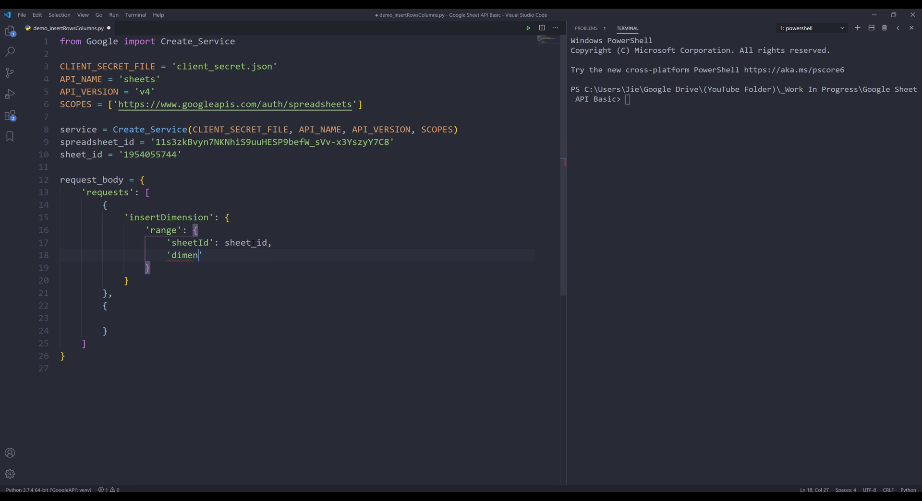
text(sion')
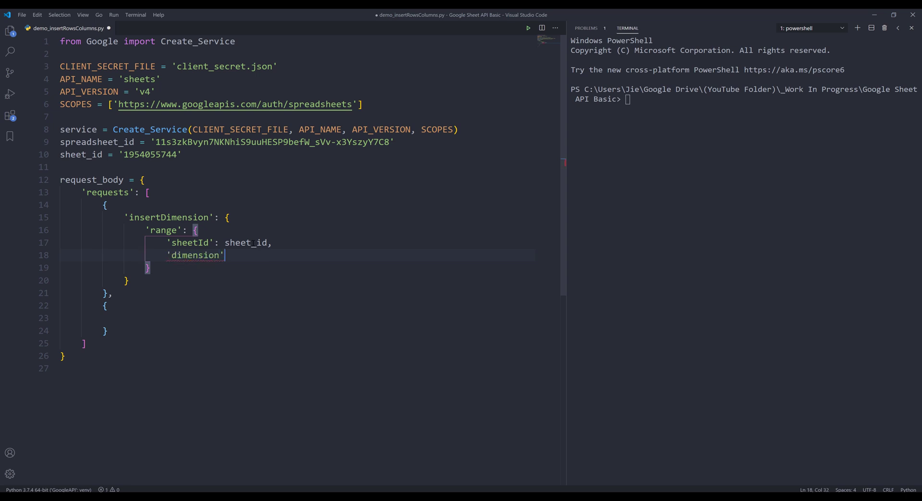
text(: 'COL')
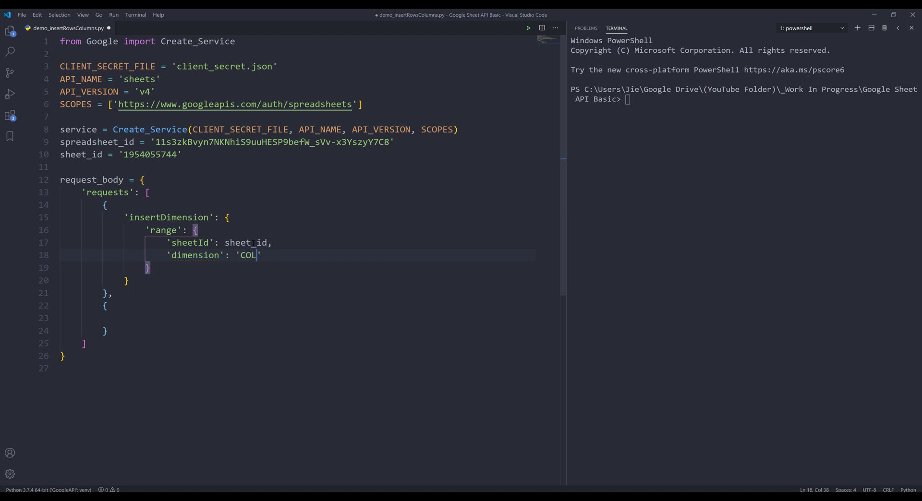
text(UMNS',)
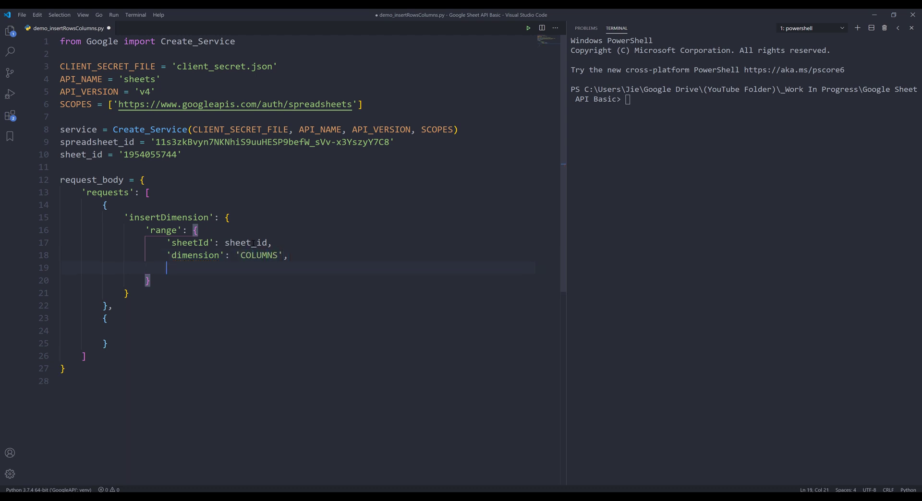
text('started')
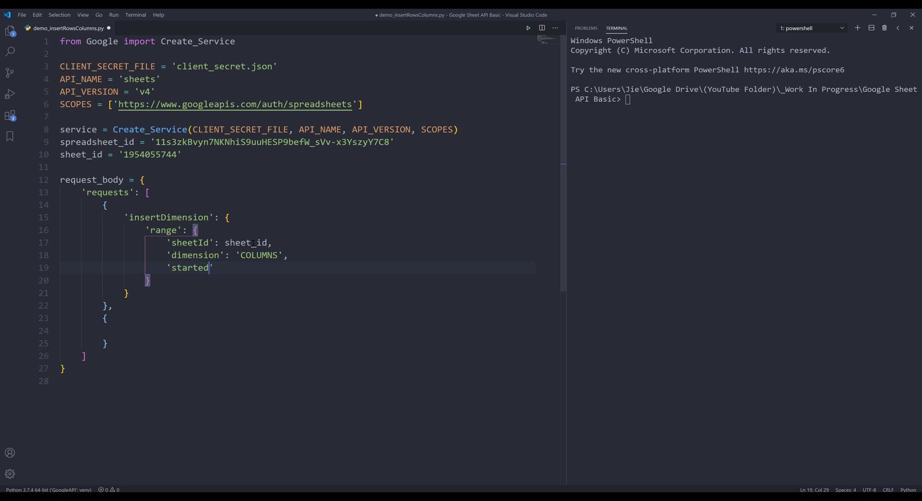
text(Index':)
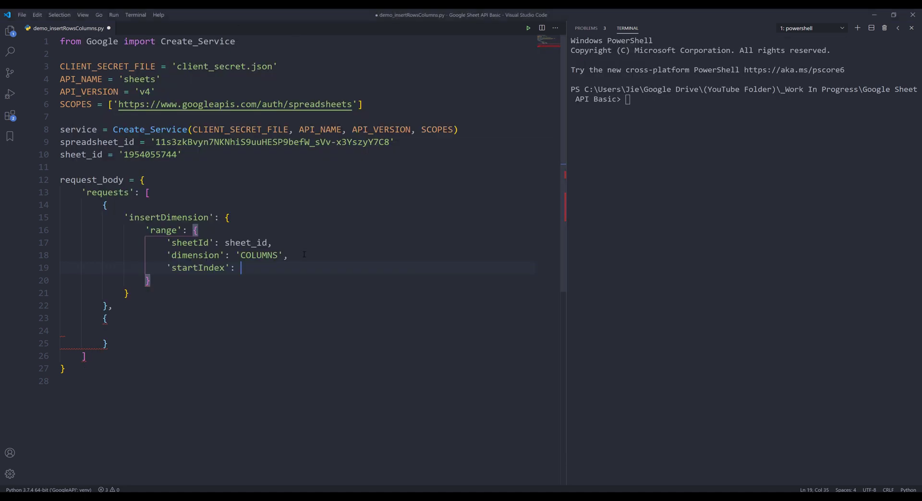
text(3,)
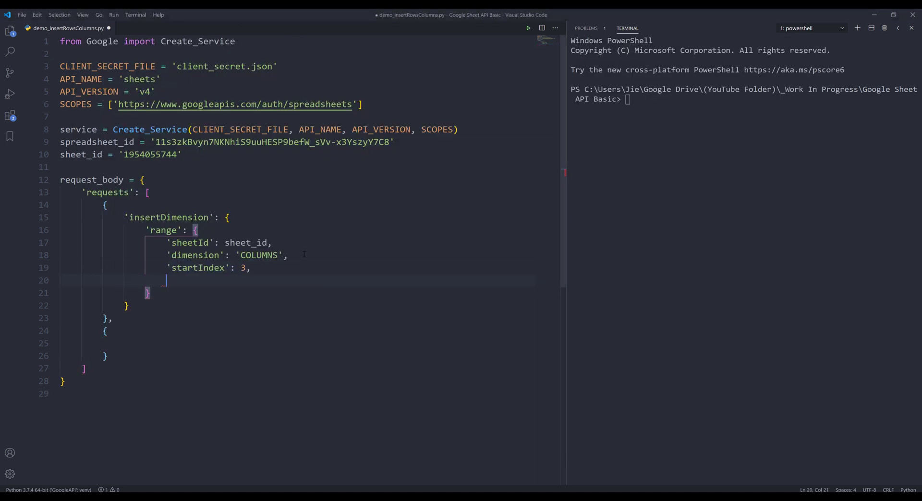
text('endIndex')
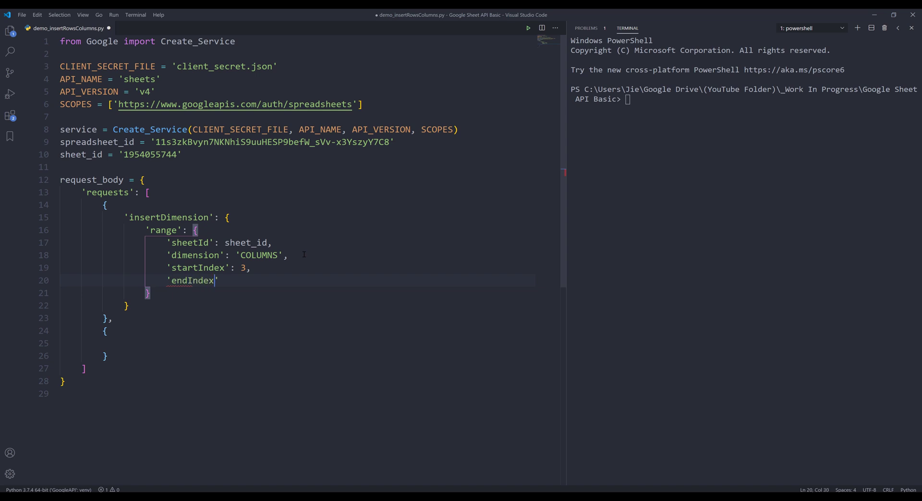
text(: 5)
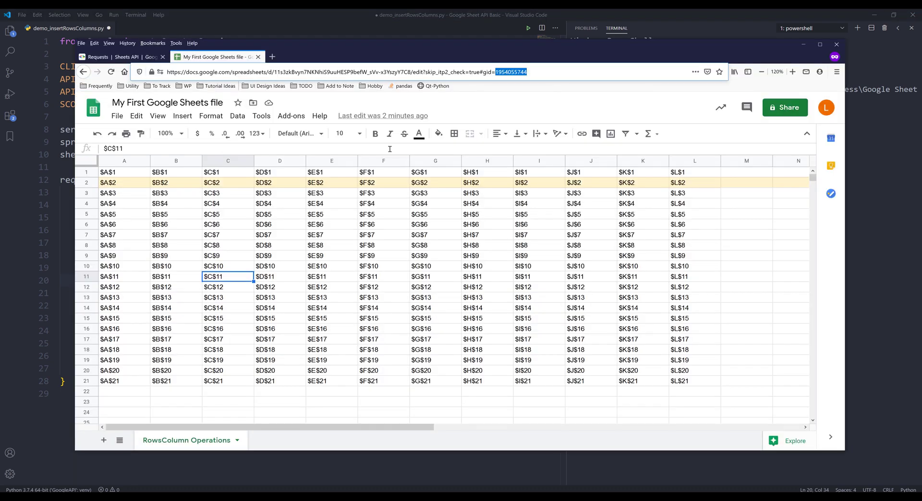
- Return to the script to paste the first insertDimension block as the second request
click(332, 160)
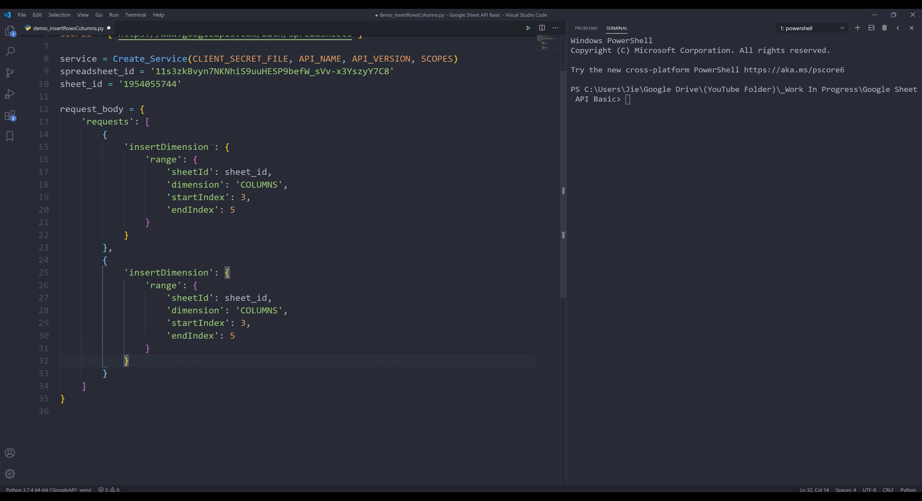
- Change the second request to dimension 'ROWS' with startIndex 2, then begin a new line after request_body
double_click(258, 310)
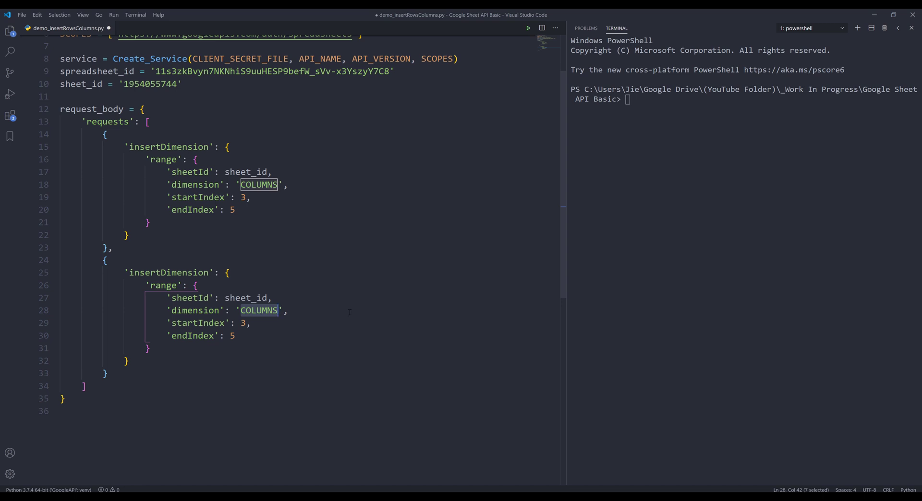
text(ROWS)
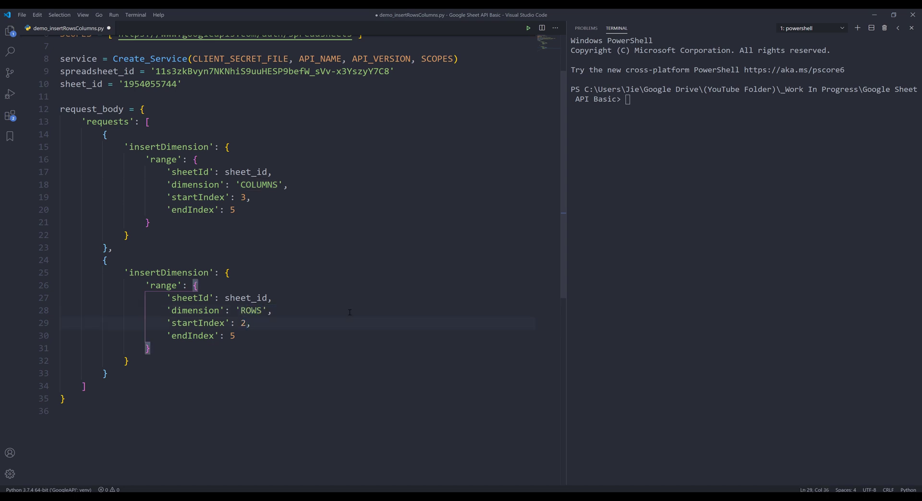
scroll(down, 3)
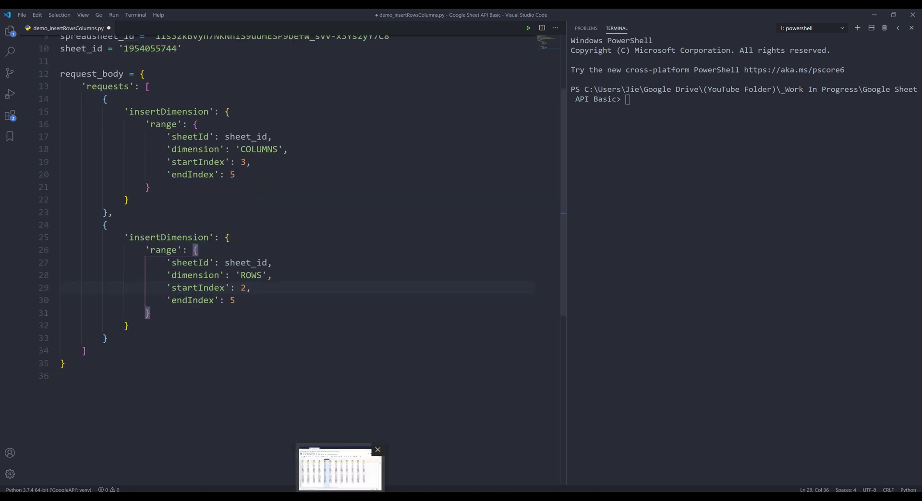
click(339, 468)
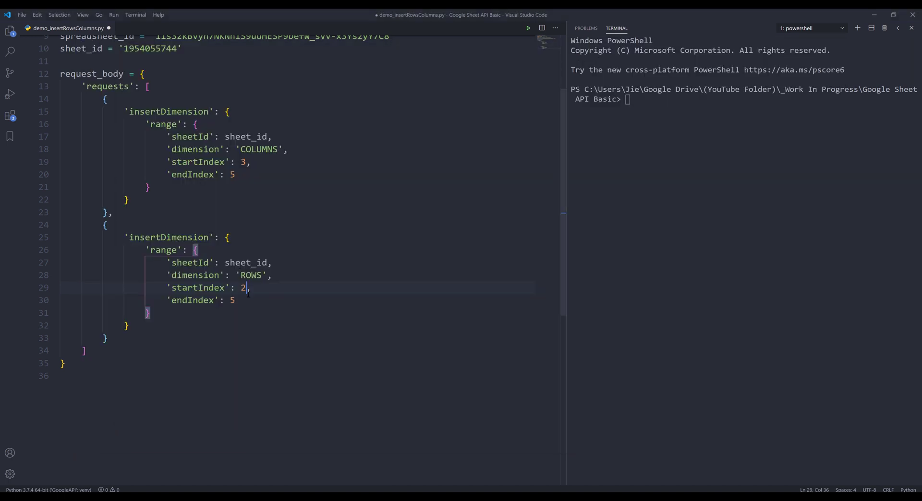
click(249, 300)
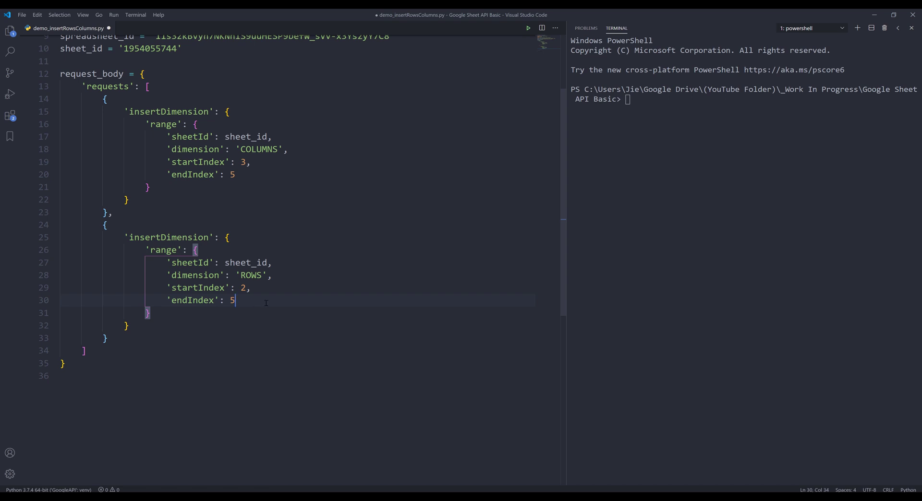
text(s)
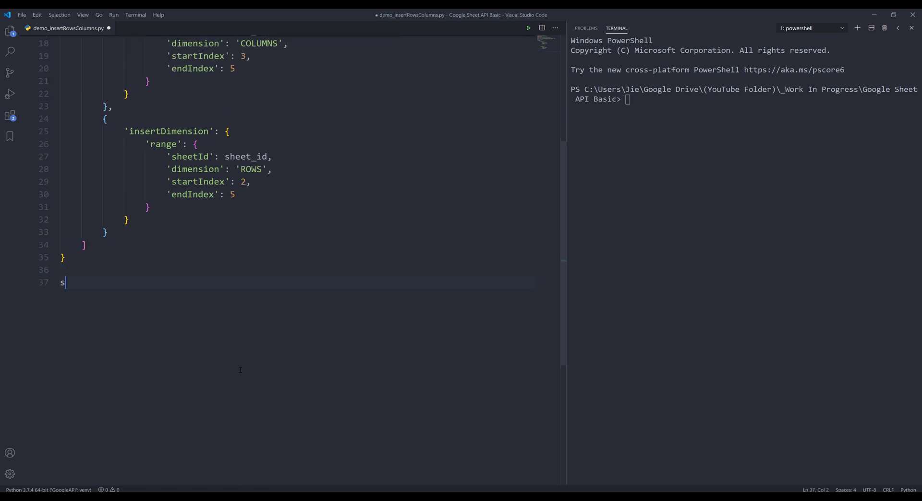
- Write service.spreadsheets().batchUpdate(spreadsheetId=spreadsheet_id at the end of the file
text(ervice.)
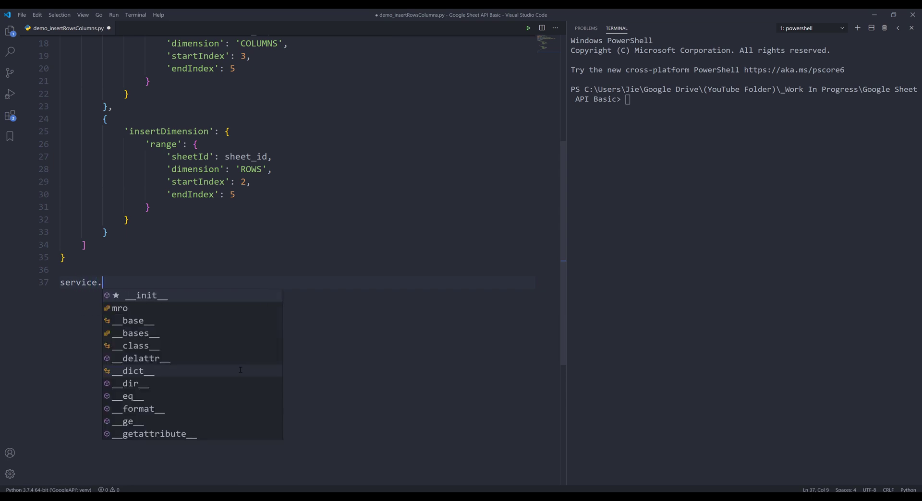
text(s)
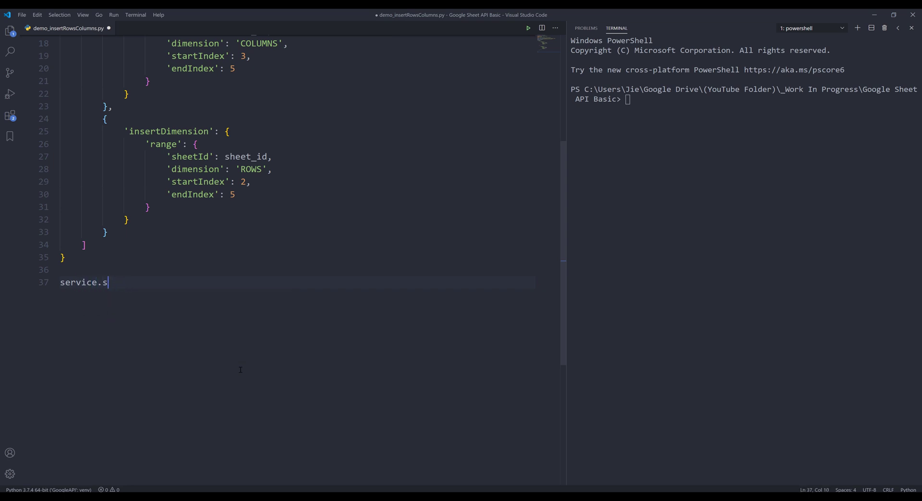
text(preadsheets().batch)
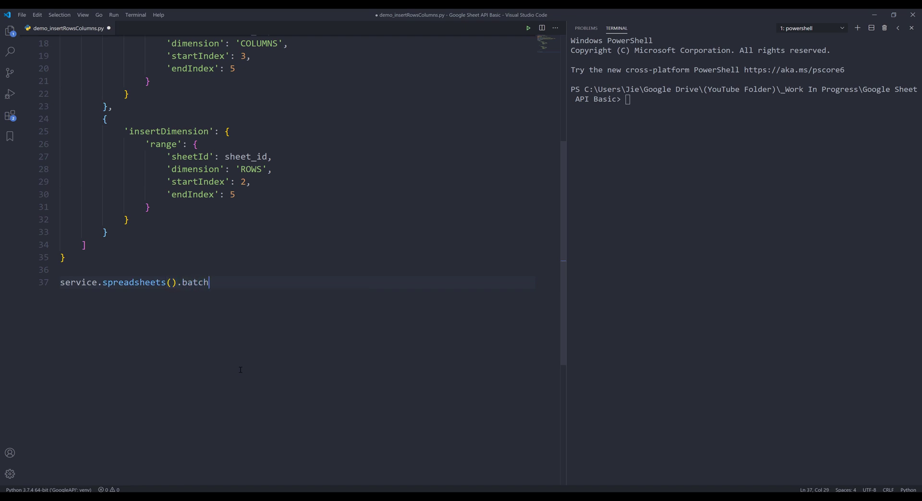
text(Up)
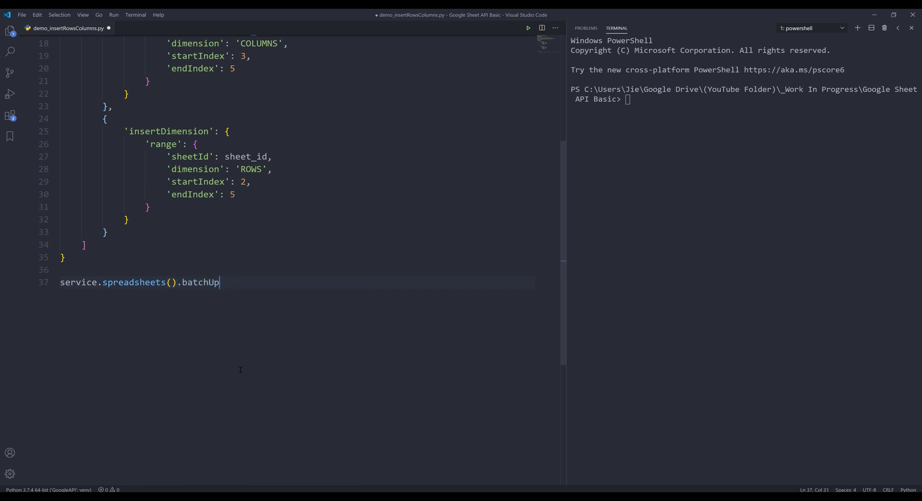
text(date())
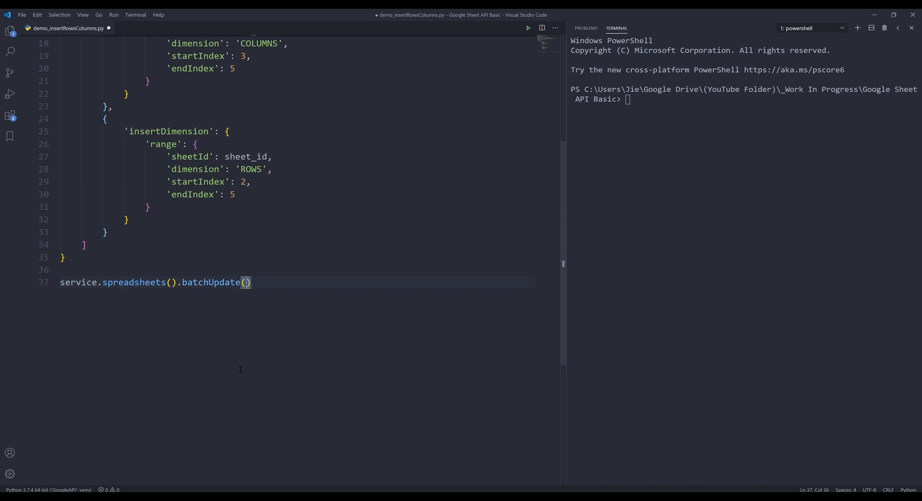
text(spreadshee)
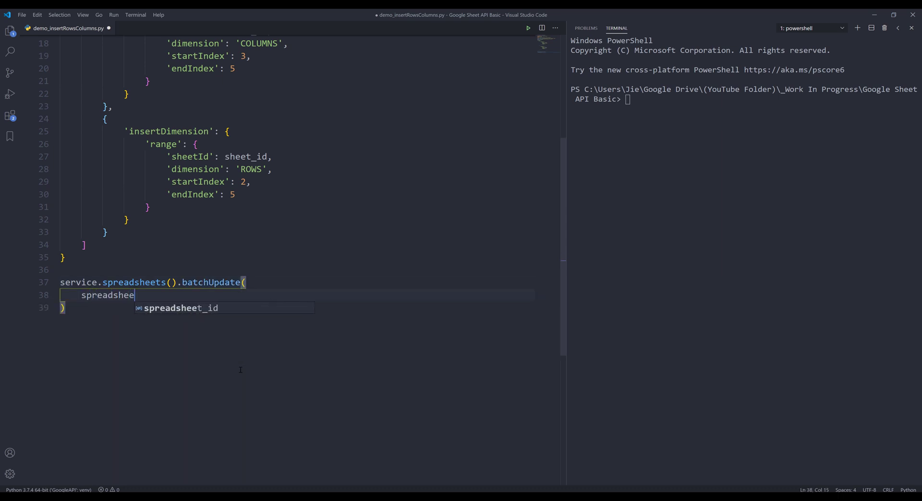
text(tId=spreadsheet_id,)
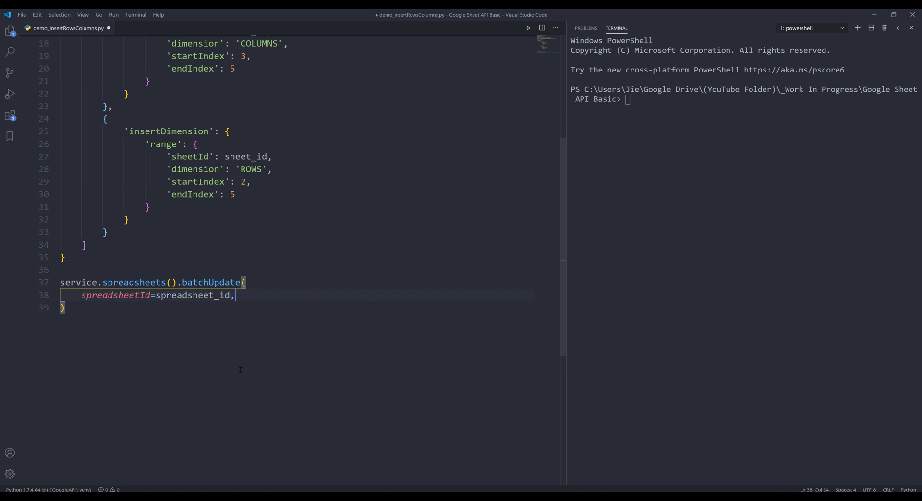
- Complete the call with body=request_body).execute()
text(body=)
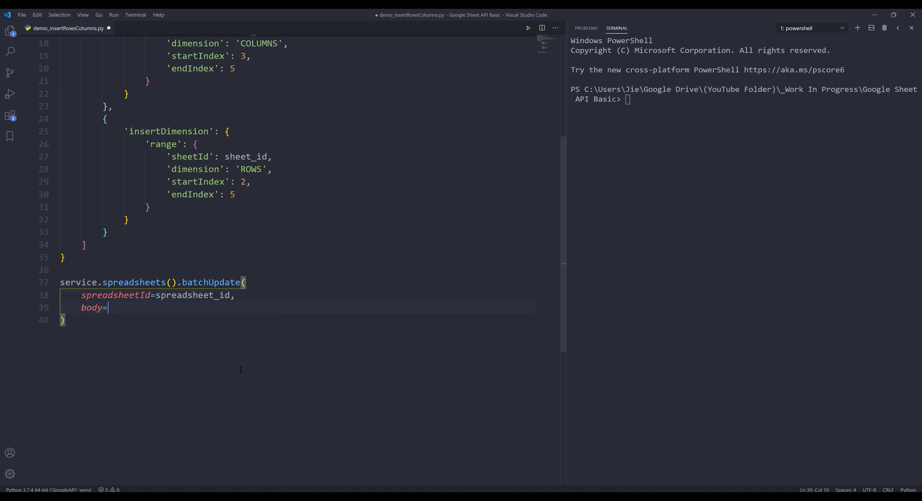
text(request)
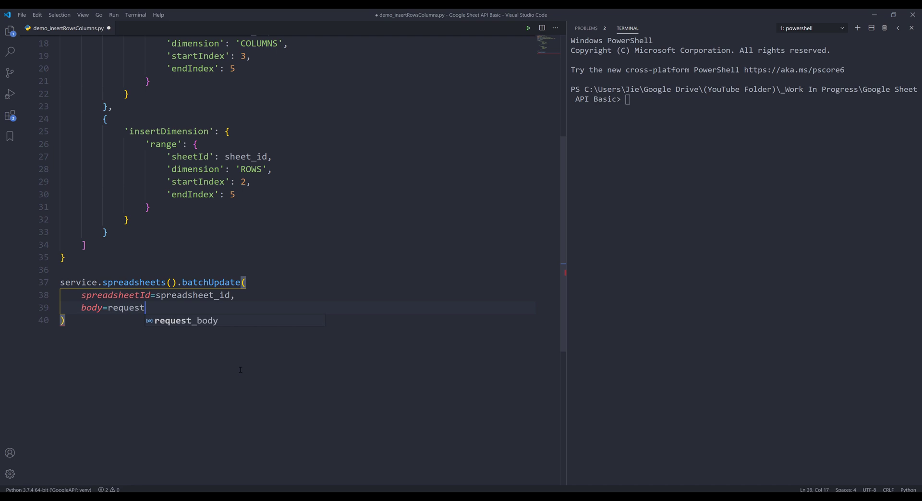
text(.e)
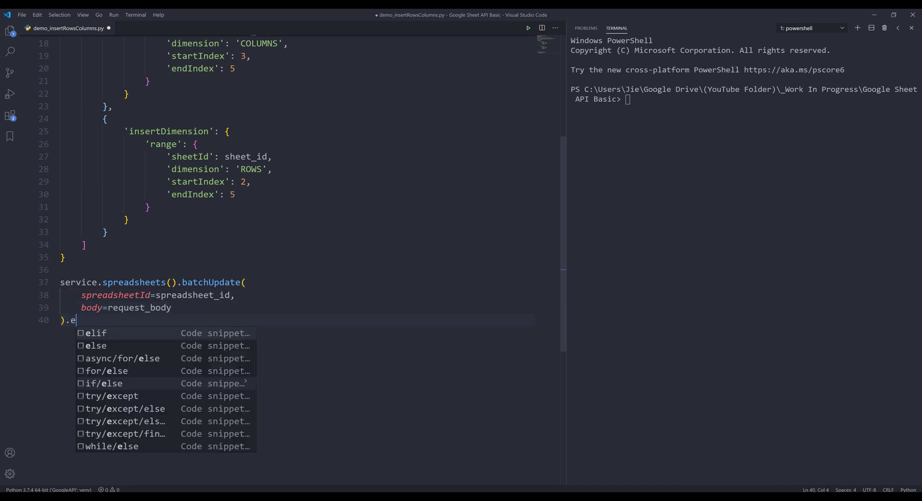
text(xecute)
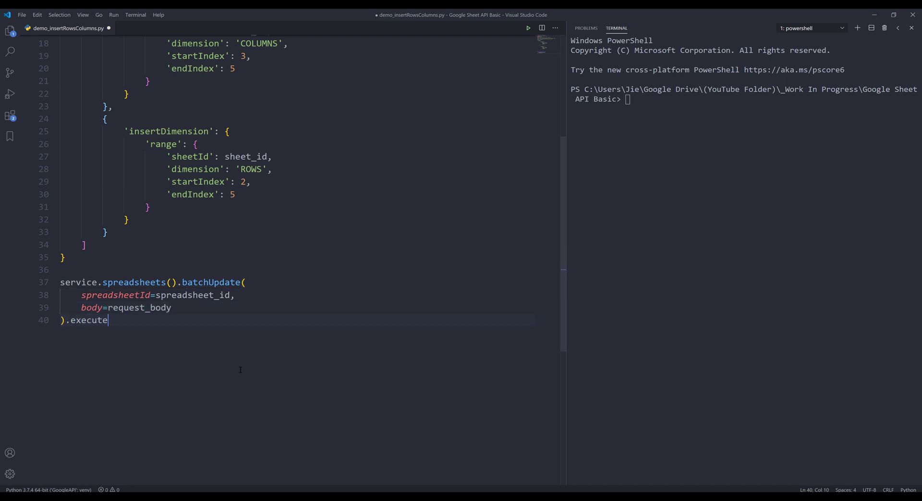
text(())
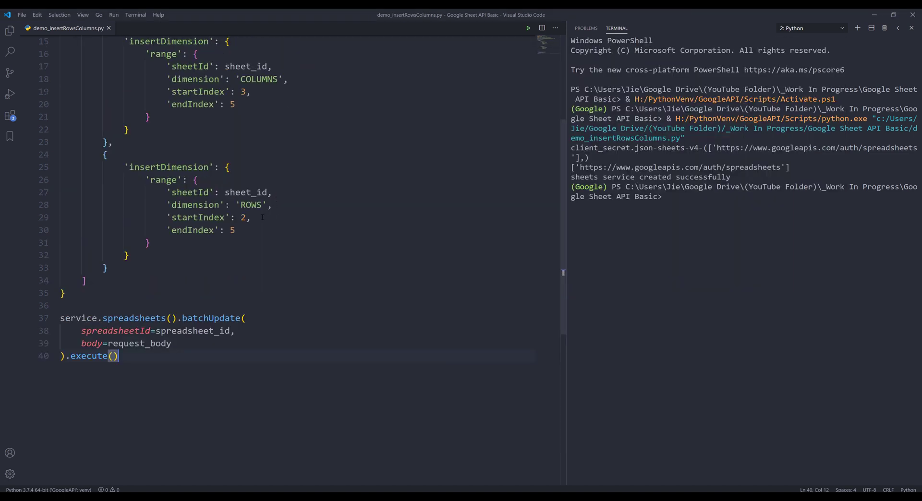
- After the run reports the sheets service created, return to the request body for editing
click(236, 229)
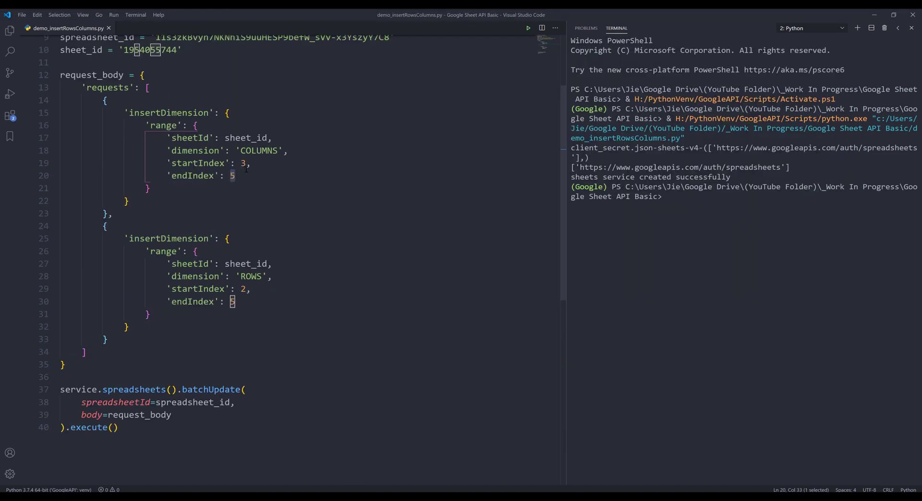
- Comment startIndex 3 as '# column D' and startIndex 2 as '# row 3'
text(# column D)
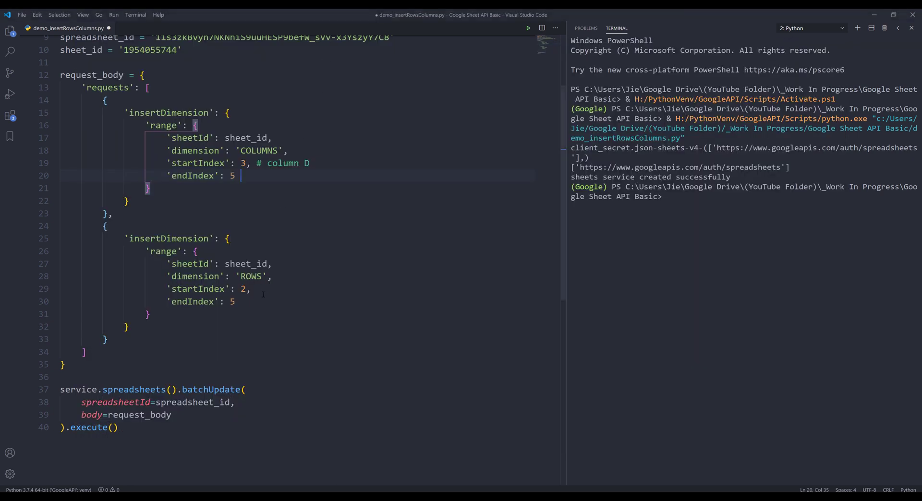
text(#)
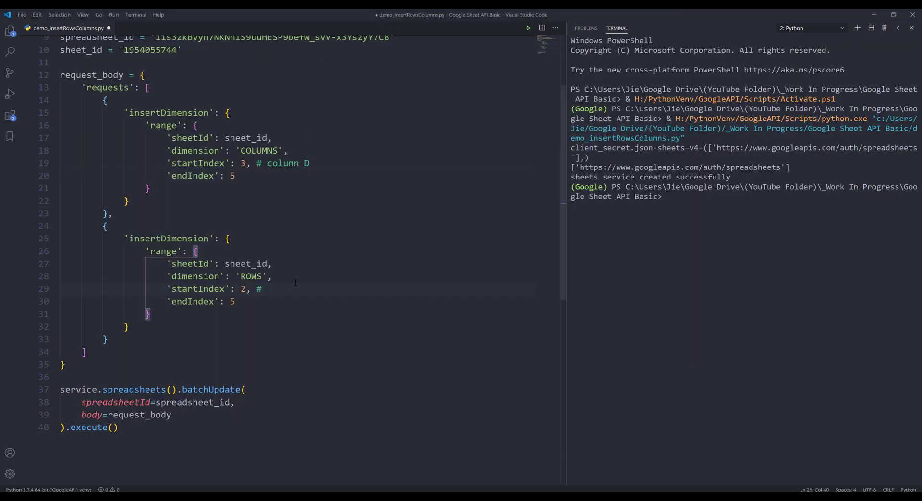
text(row 3)
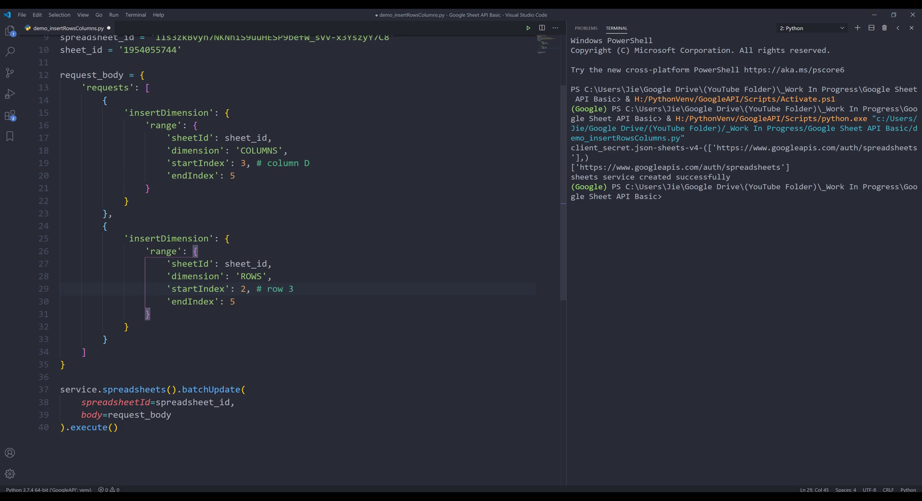